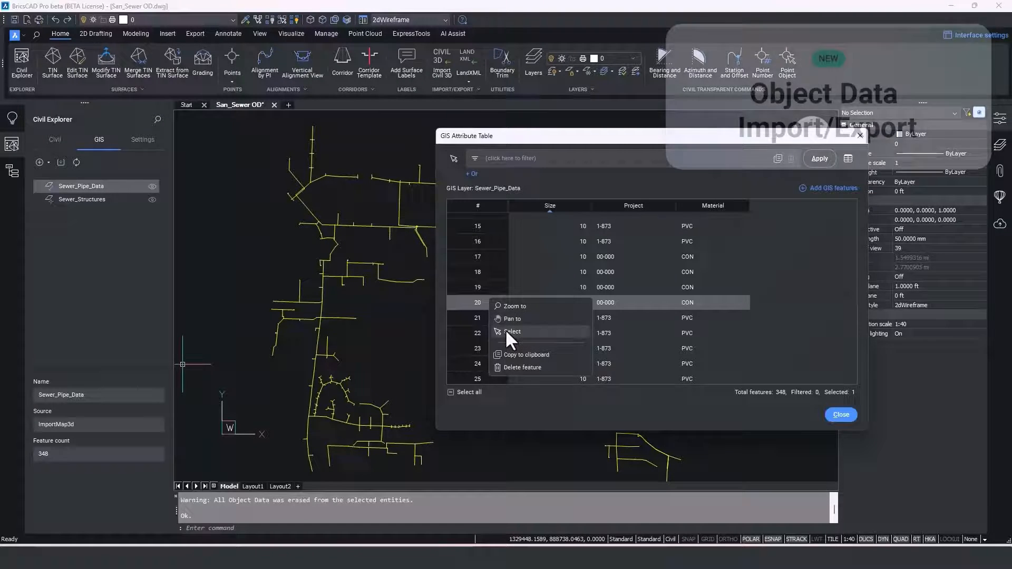
Step: Select pipe feature 20 in the drawing and zoom to it from the attribute table
{"action": "left_click", "coordinate": [512, 330]}
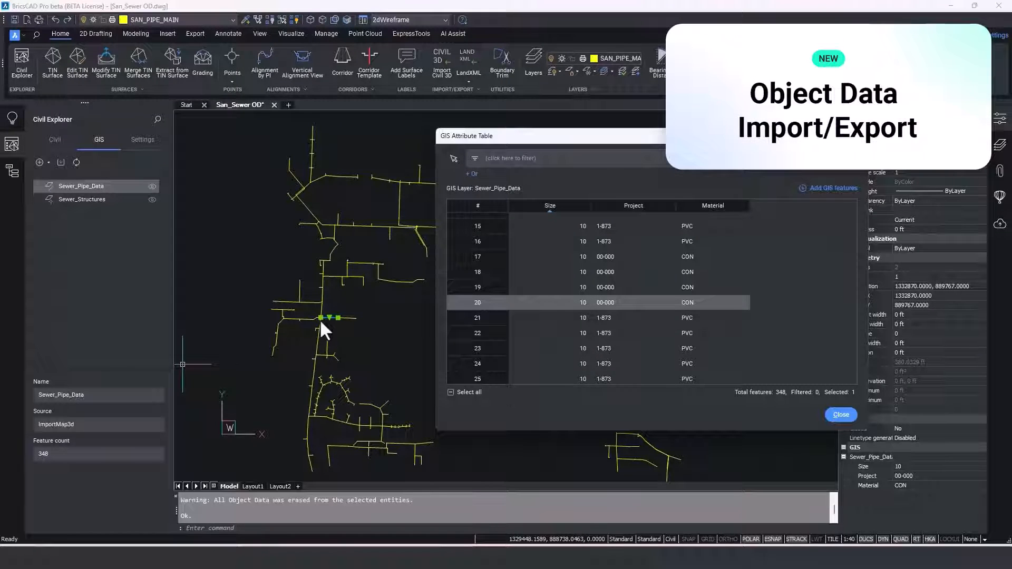
{"action": "mouse_move", "coordinate": [474, 316]}
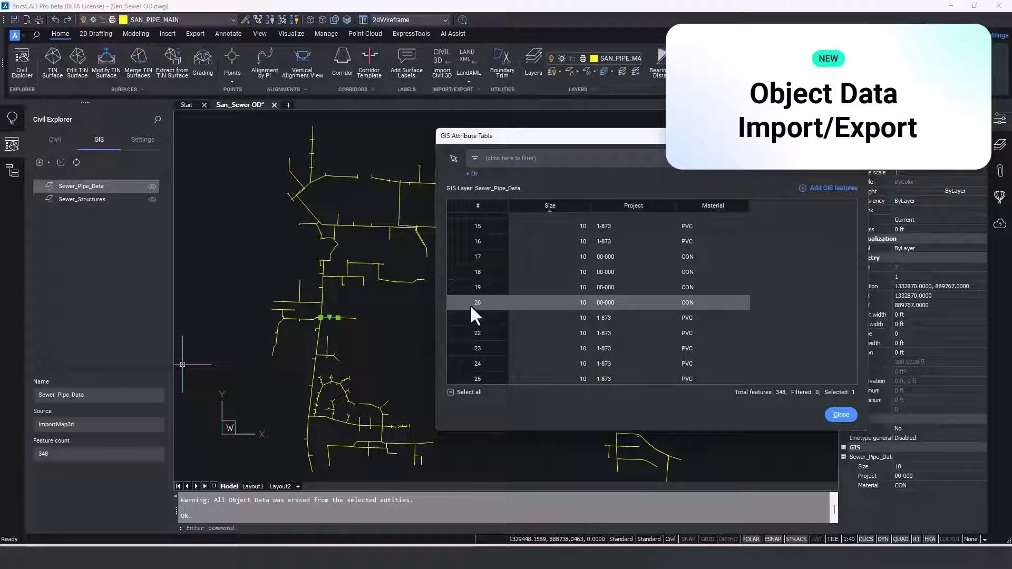
{"action": "right_click", "coordinate": [477, 303]}
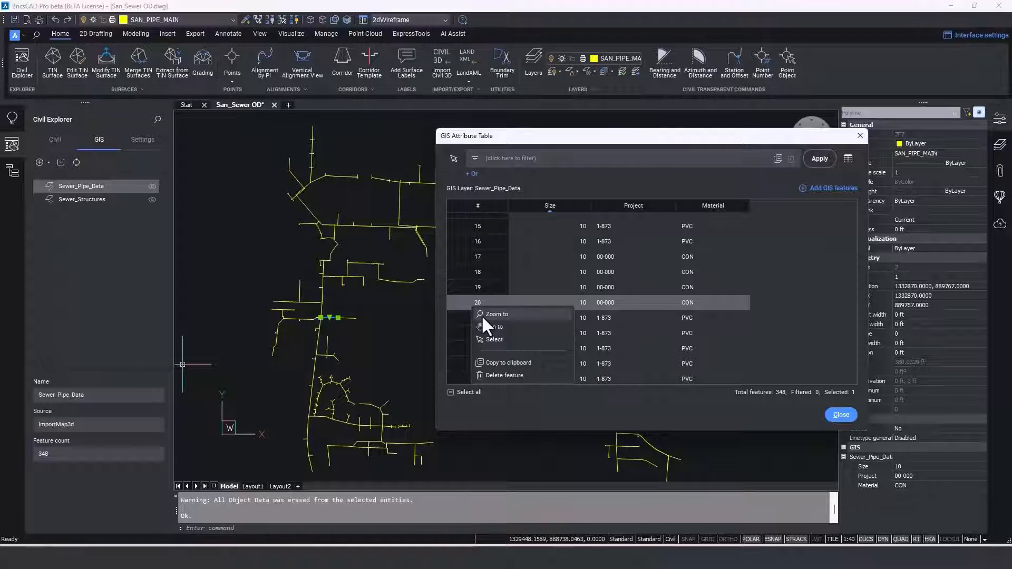
{"action": "left_click", "coordinate": [497, 314]}
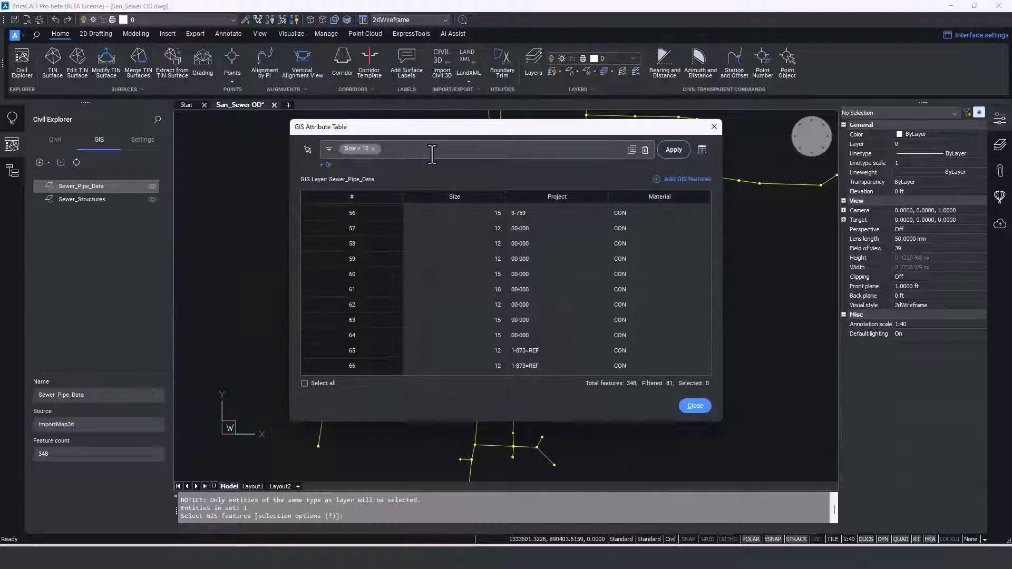
Step: Filter Sewer_Pipe_Data on Material is PVC, select all 27 results and close the table
{"action": "left_click", "coordinate": [420, 149]}
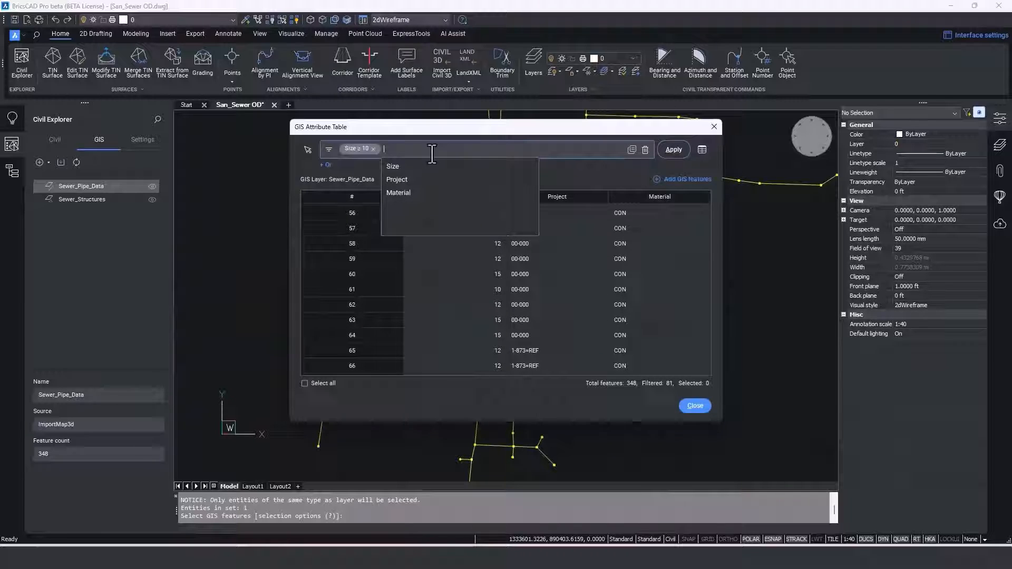
{"action": "mouse_move", "coordinate": [413, 192]}
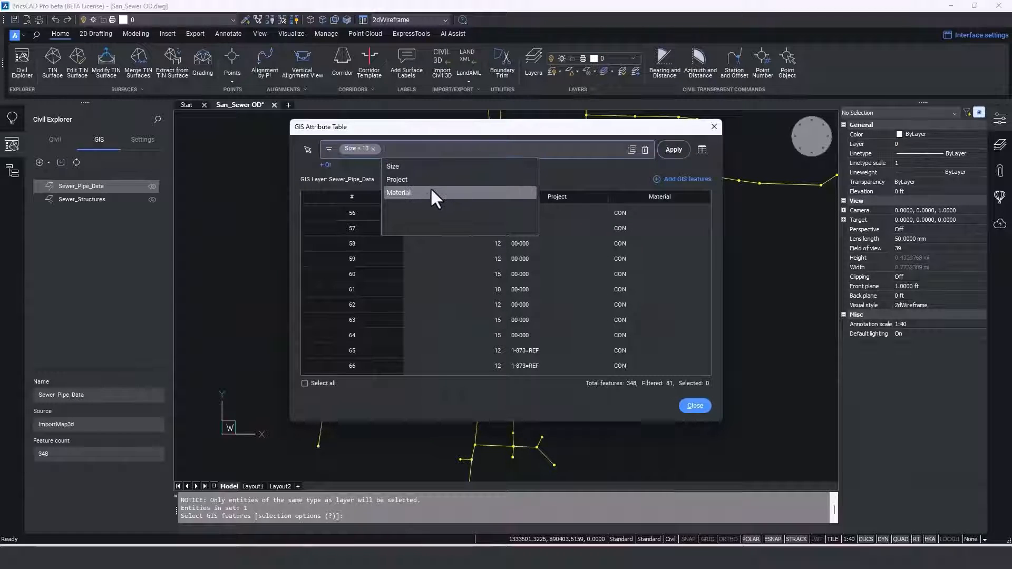
{"action": "left_click", "coordinate": [398, 192]}
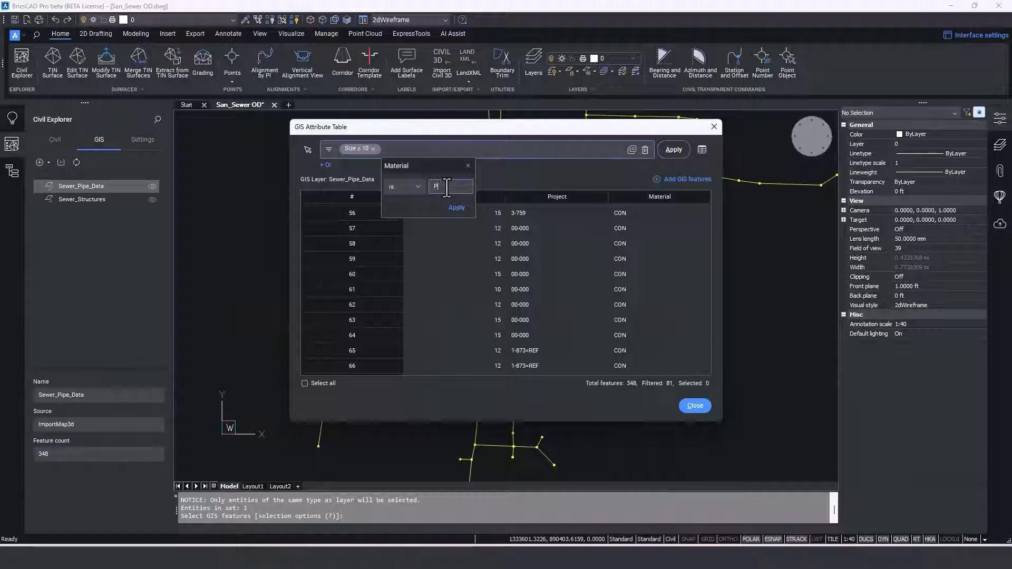
{"action": "left_click", "coordinate": [672, 148]}
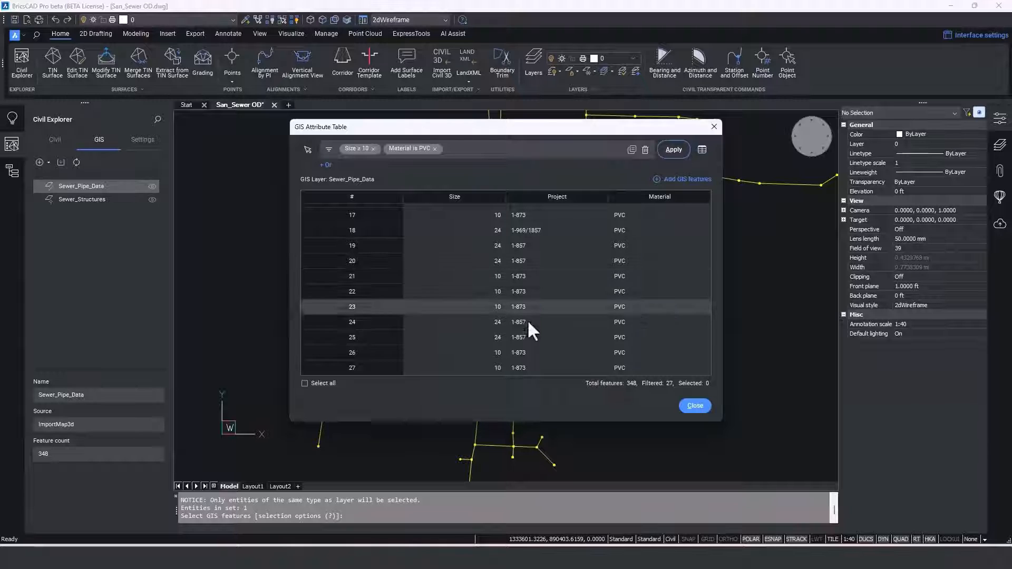
{"action": "left_click", "coordinate": [306, 383]}
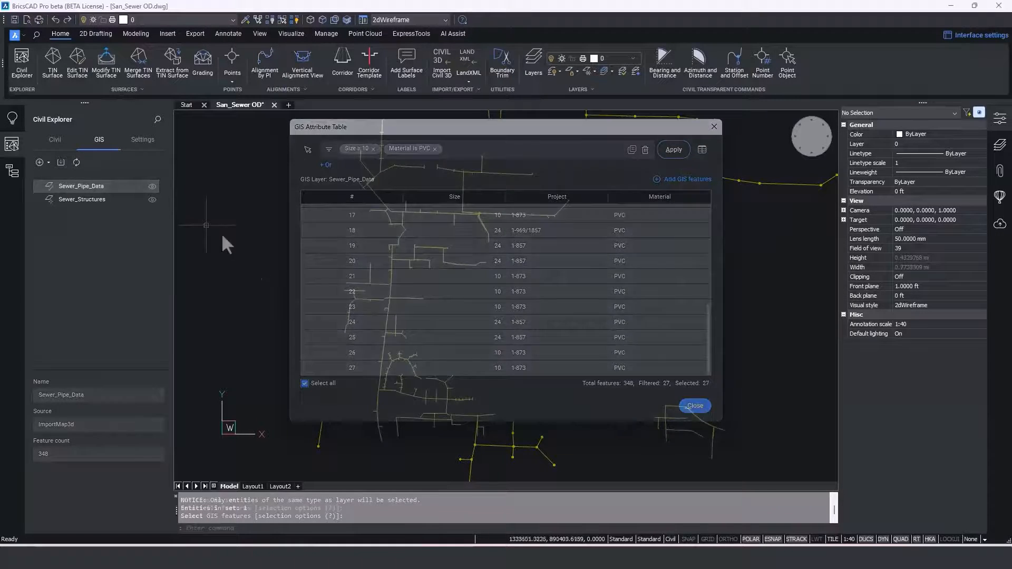
{"action": "left_click", "coordinate": [694, 405]}
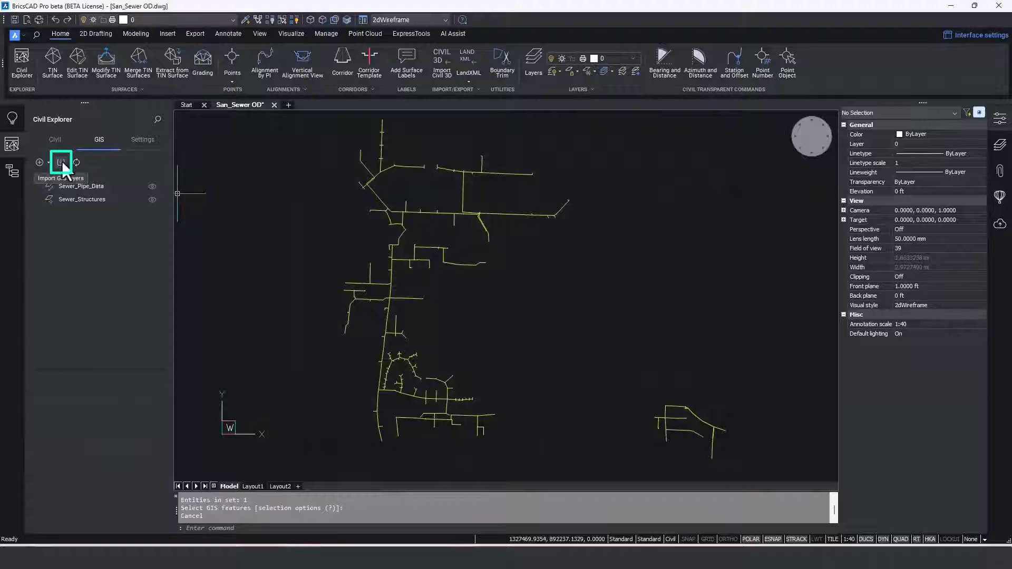
Step: Import the Streets GIS layer into the drawing from Civil Explorer
{"action": "left_click", "coordinate": [59, 162]}
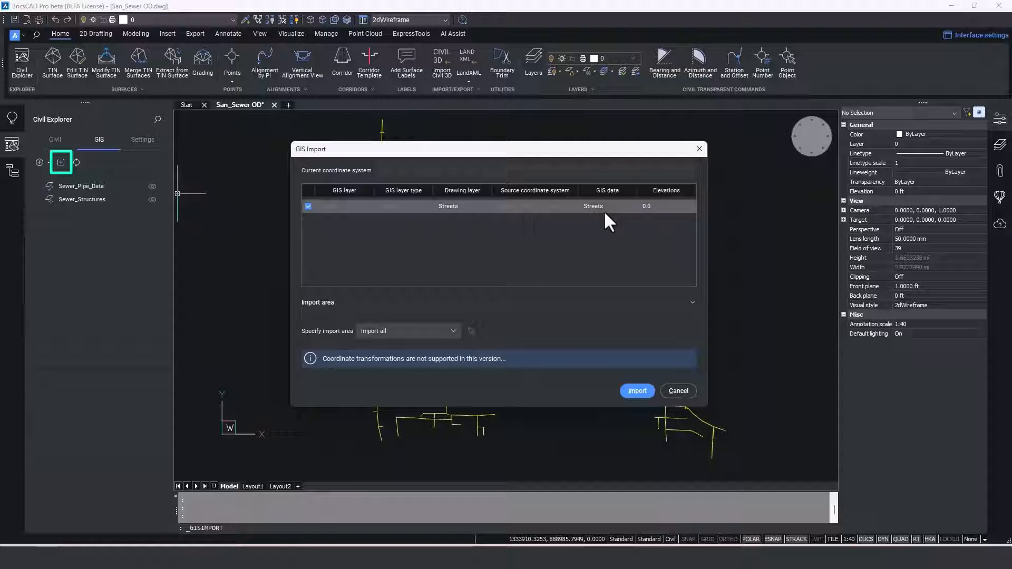
{"action": "left_click", "coordinate": [635, 390]}
{"action": "type", "text": "PL"}
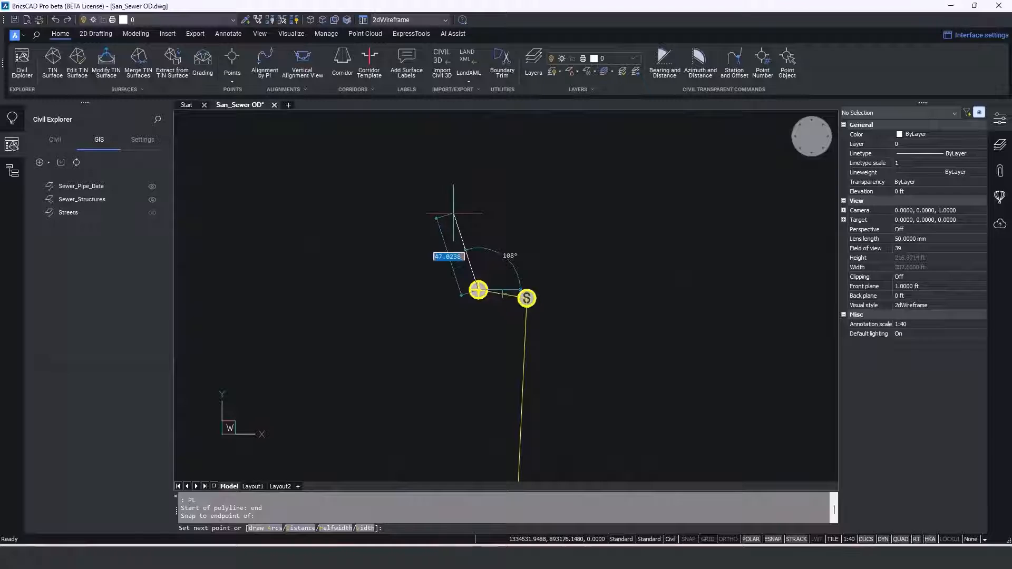
Step: Draw a pipe polyline from the manhole and add it as Sewer_Pipe_Data feature 349, size 8, project 2-123
{"action": "type", "text": "'bd"}
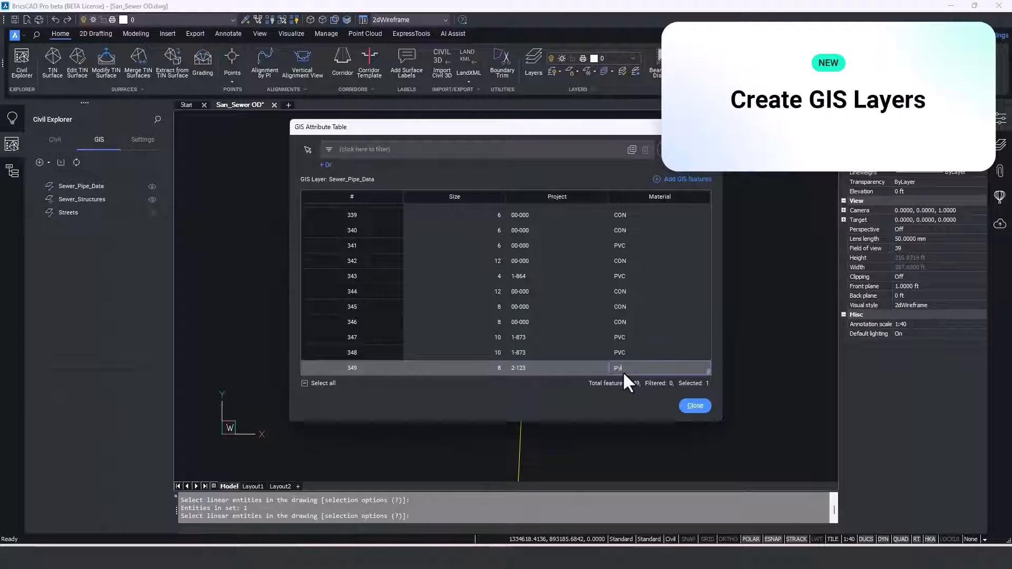
Step: Create a Water GIS layer with Line geometry, an integer Size field and a string Material field
{"action": "left_click", "coordinate": [694, 405]}
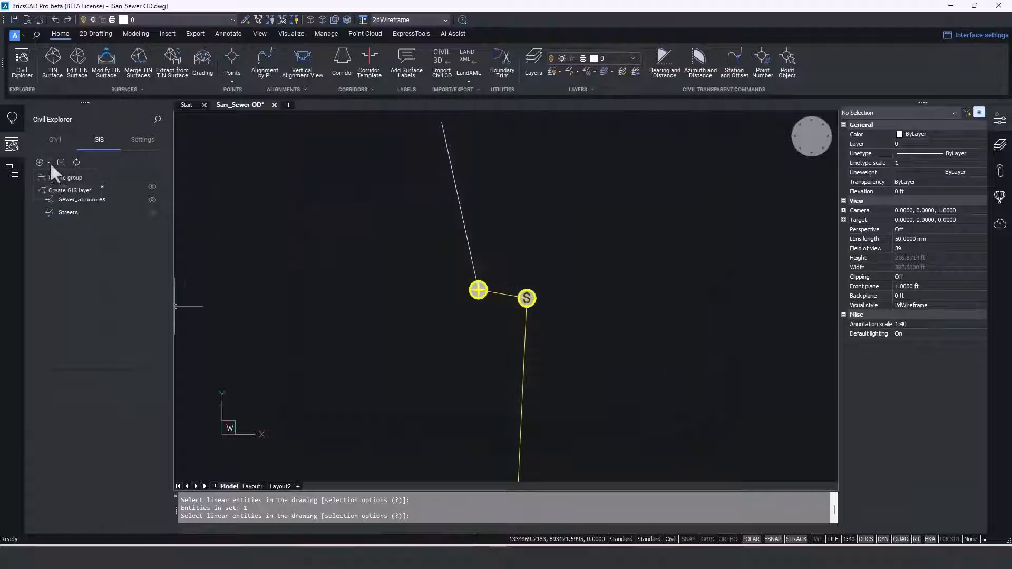
{"action": "left_click", "coordinate": [72, 190]}
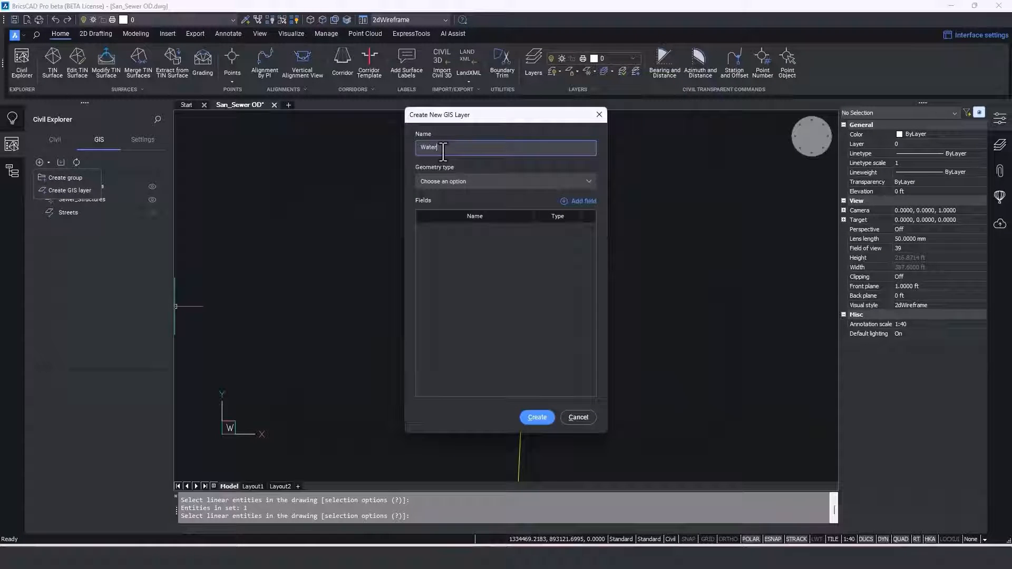
{"action": "left_click", "coordinate": [581, 200]}
{"action": "type", "text": "Material"}
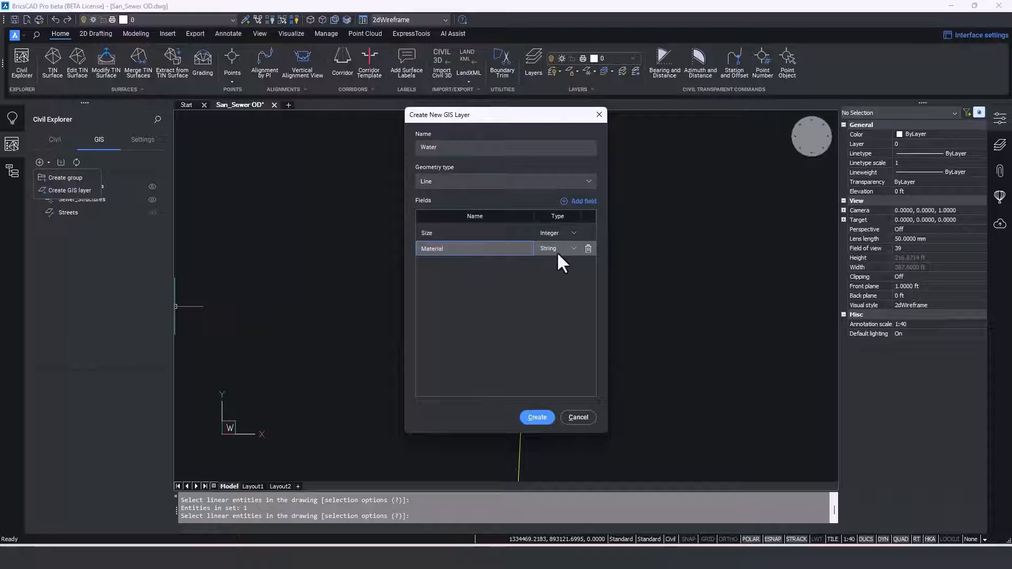
{"action": "left_click", "coordinate": [536, 418]}
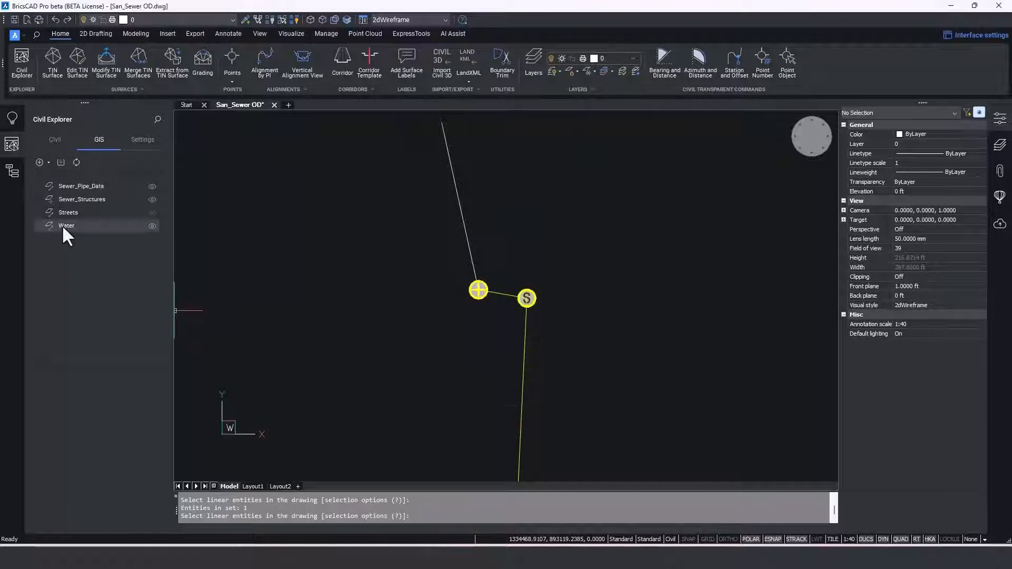
Step: Add a size 6 PVC feature to the Water layer, then show the Sewer_Pipe_Data table
{"action": "left_click", "coordinate": [66, 226]}
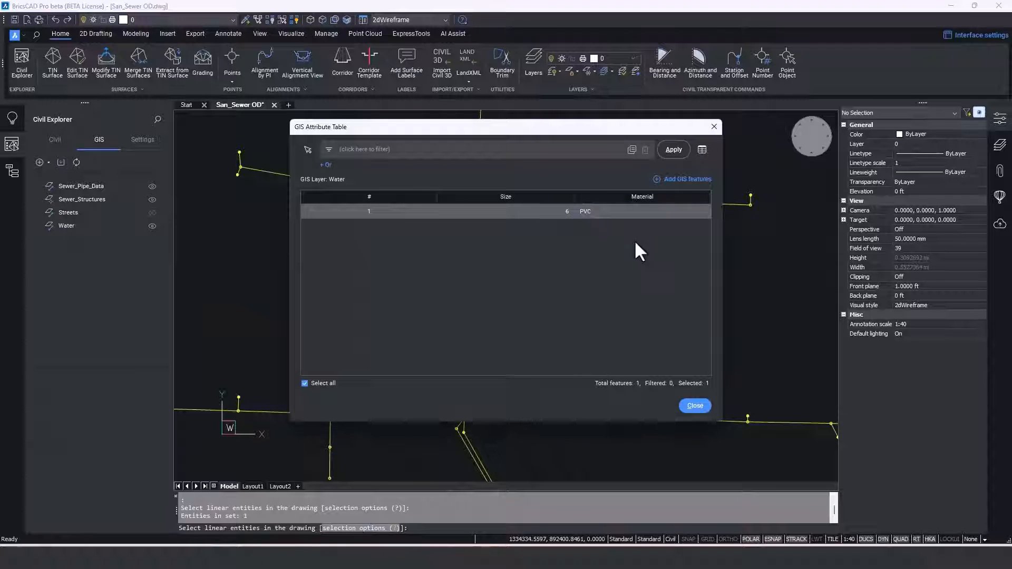
{"action": "left_click", "coordinate": [694, 404]}
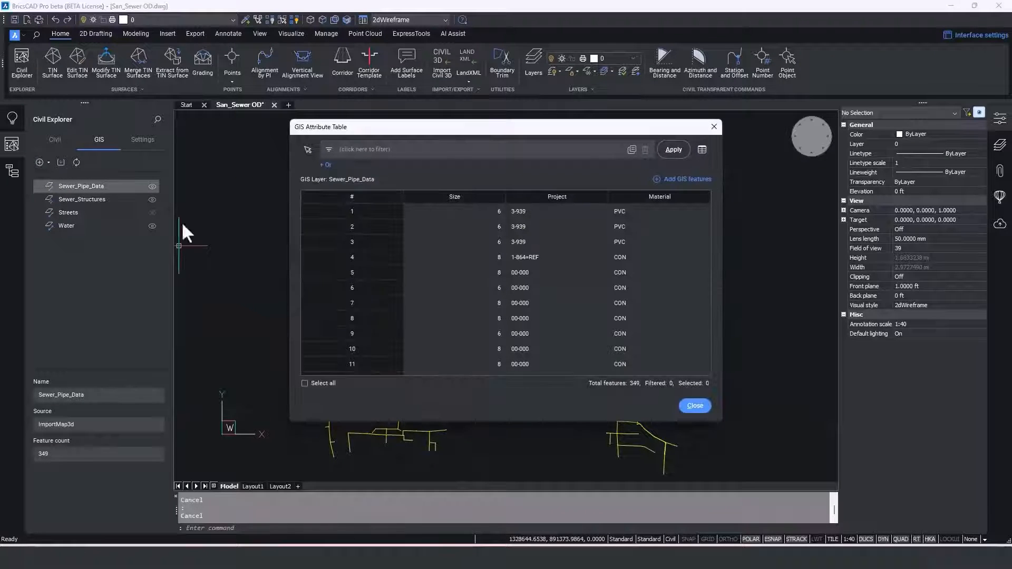
Step: Select all 349 sewer pipe features and start a GIS export to San_Sewer.shp
{"action": "right_click", "coordinate": [352, 319]}
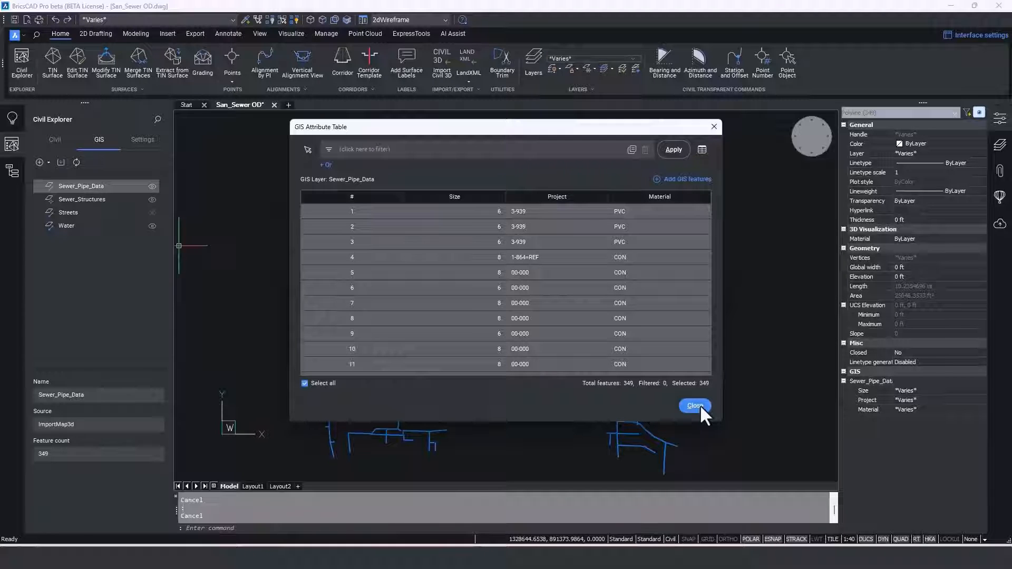
{"action": "left_click", "coordinate": [693, 405]}
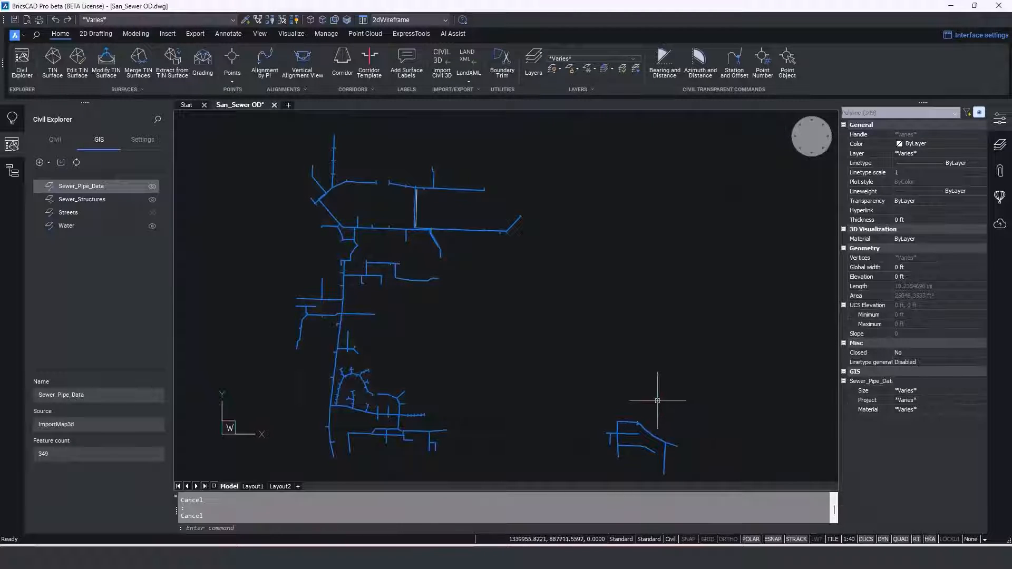
{"action": "left_click", "coordinate": [453, 88]}
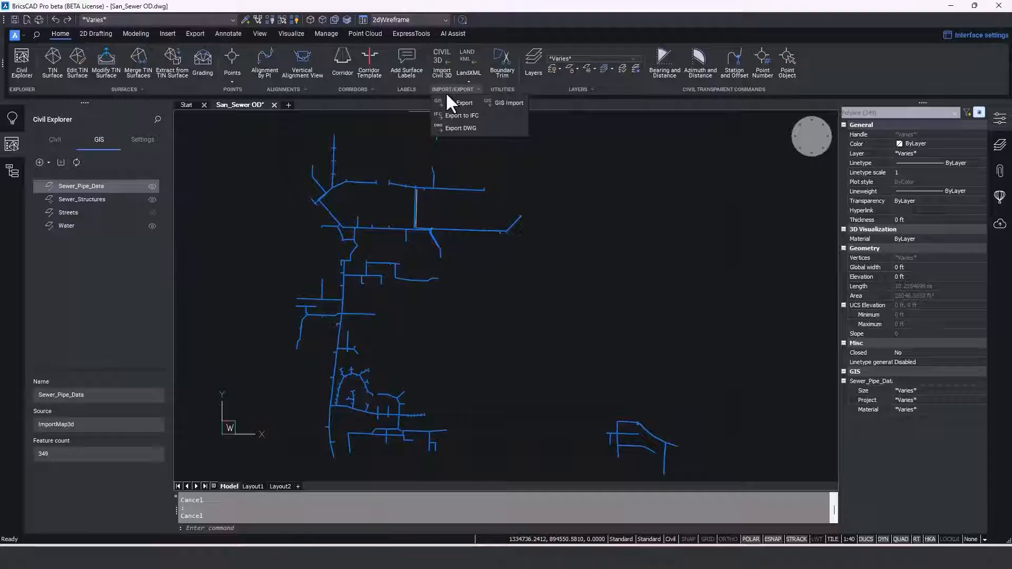
{"action": "left_click", "coordinate": [464, 102]}
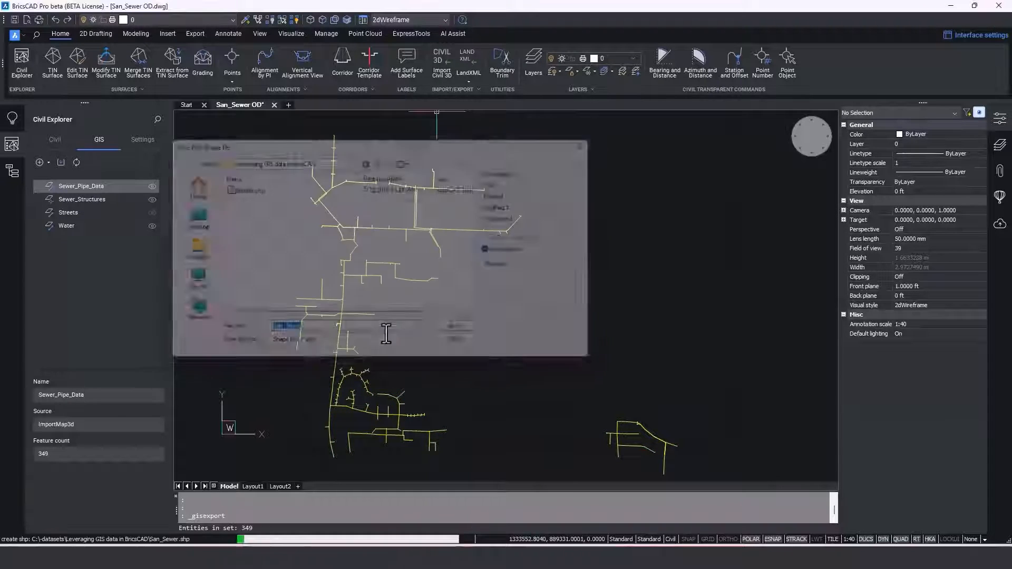